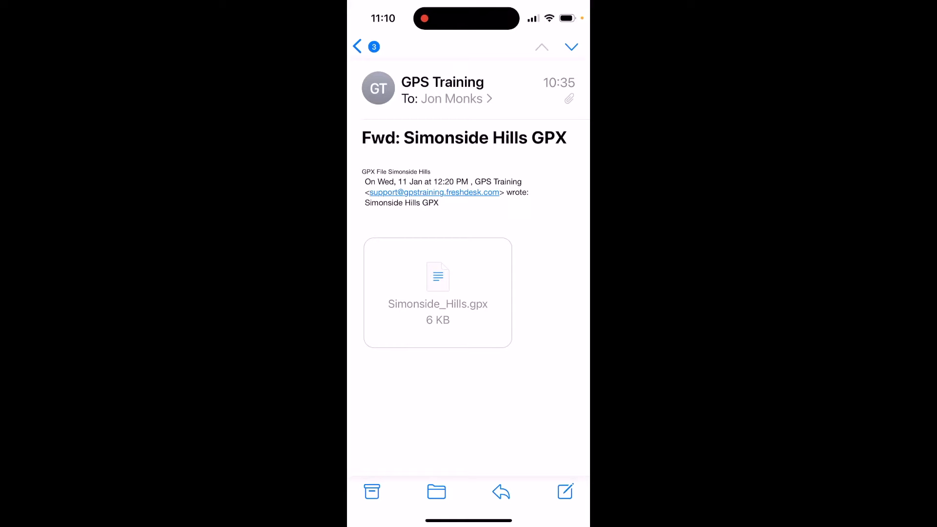
- Show the share sheet for the Simonside_Hills.gpx attachment from the forwarded email
left_click(437, 292)
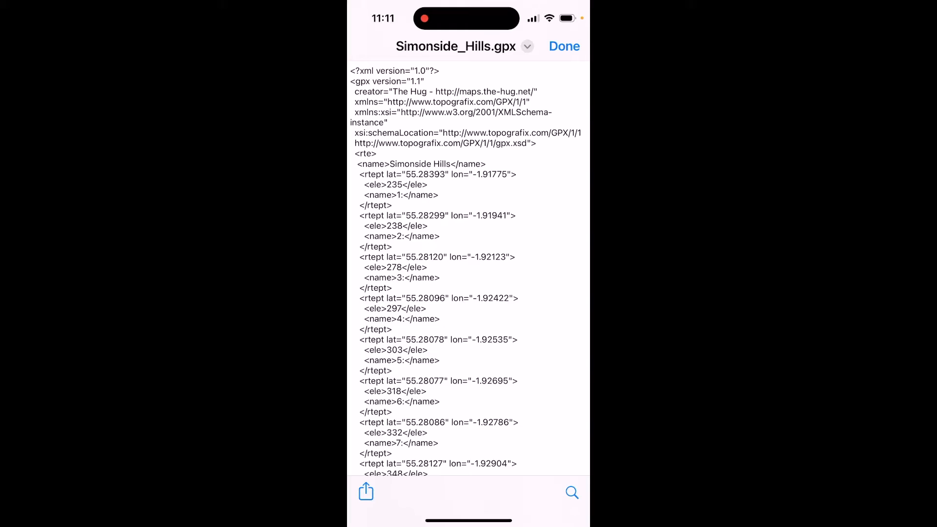
left_click(366, 491)
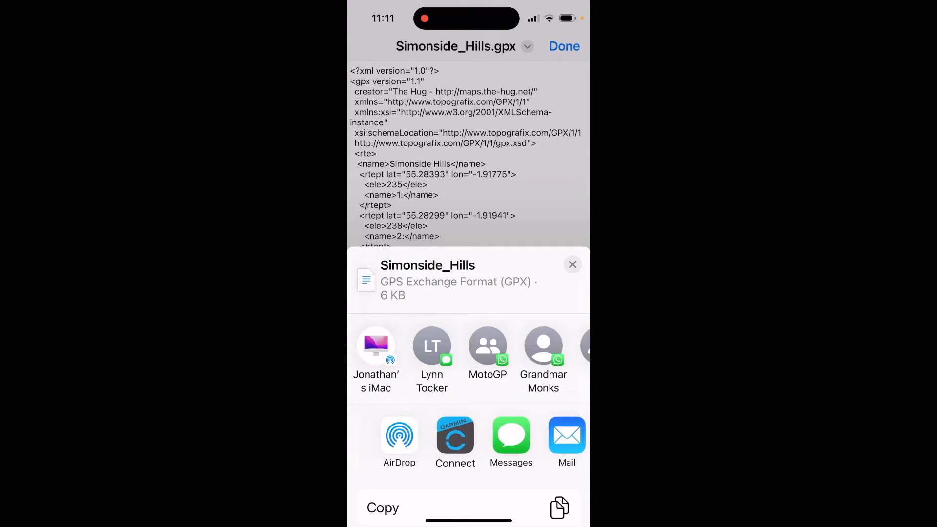
scroll("left", 3)
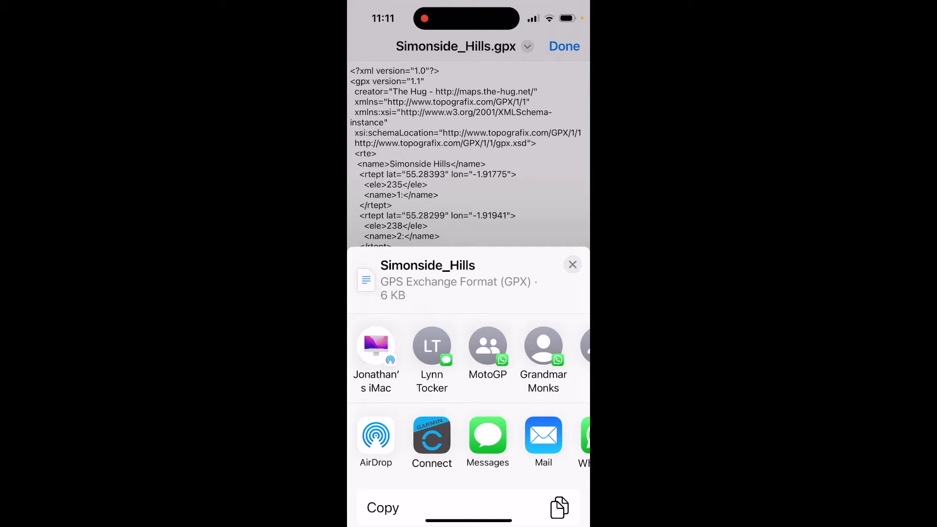
- Share the GPX to Garmin Connect, creating a 5.24 mi hiking course with 277 m ascent
left_click(431, 435)
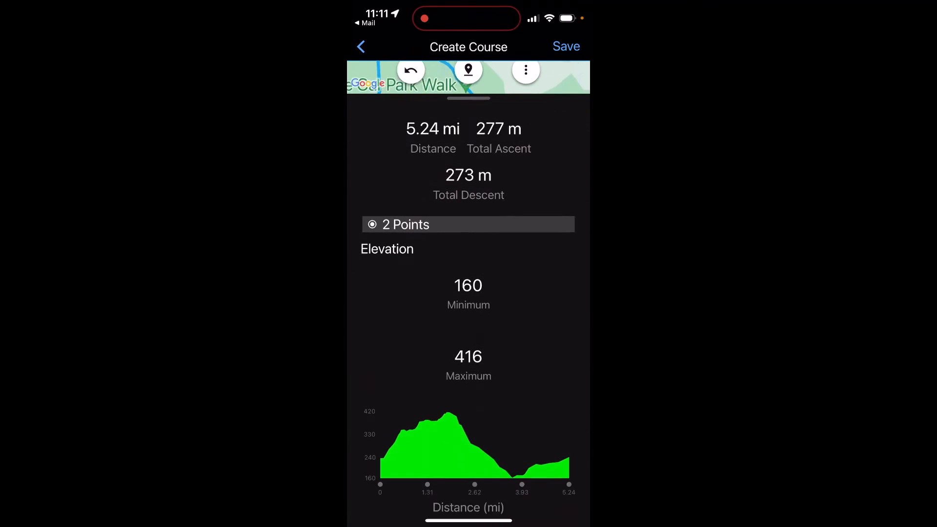
scroll("up", 3)
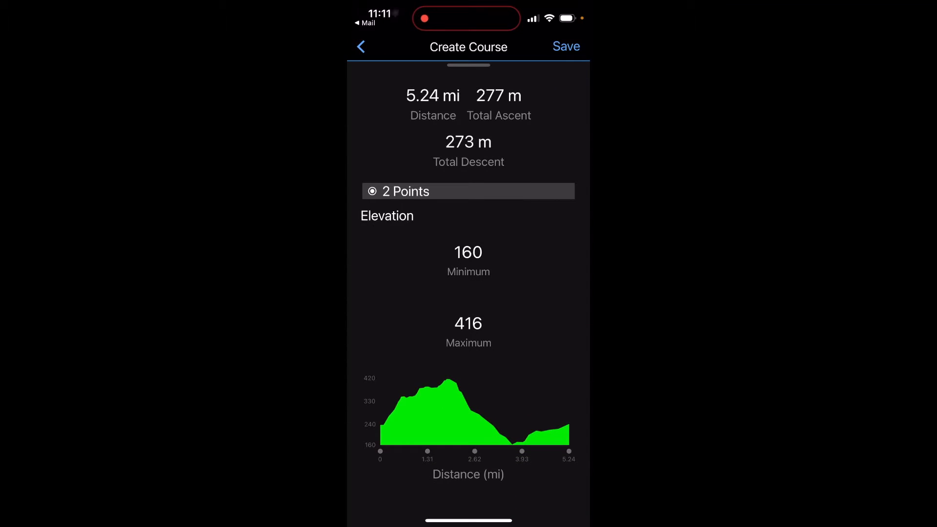
scroll("down", 3)
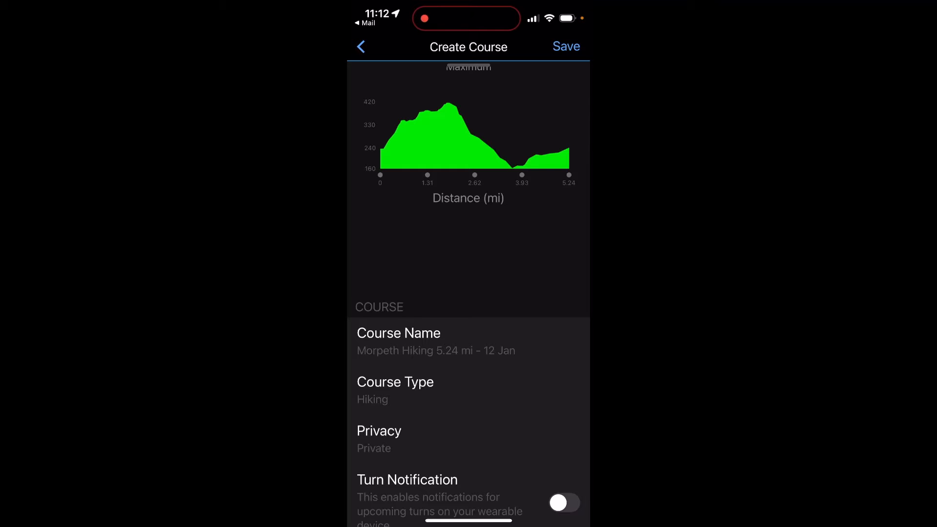
- Enable turn notifications and save the course privately as 'Morpeth Hiking 5.24 mi - 12 Jan'
left_click(563, 503)
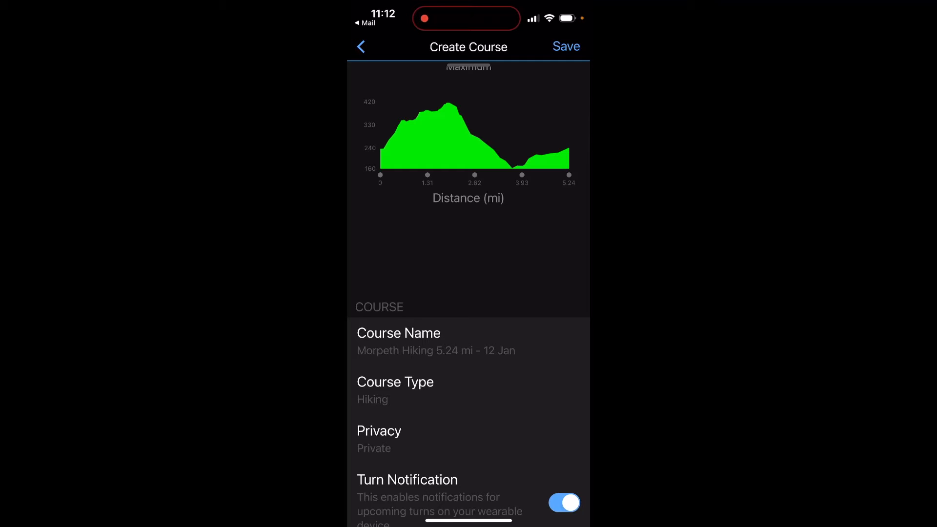
left_click(565, 47)
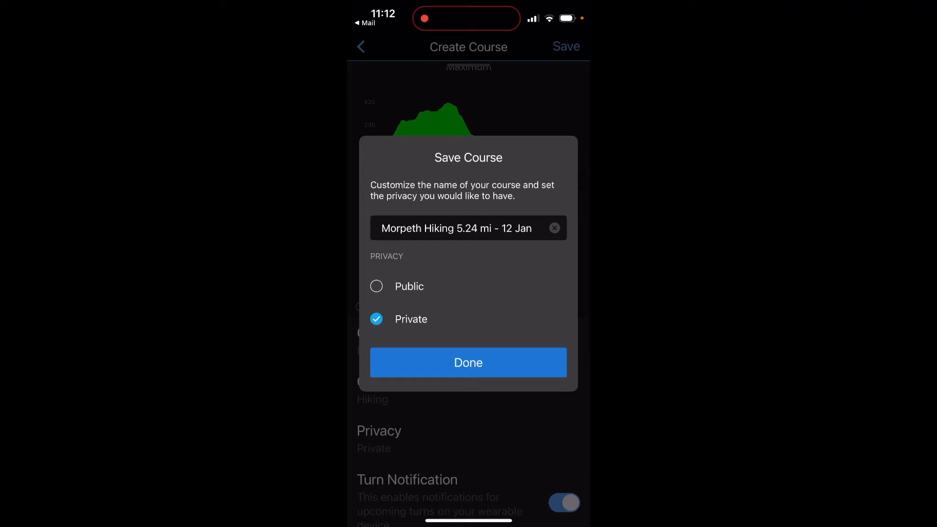
left_click(468, 362)
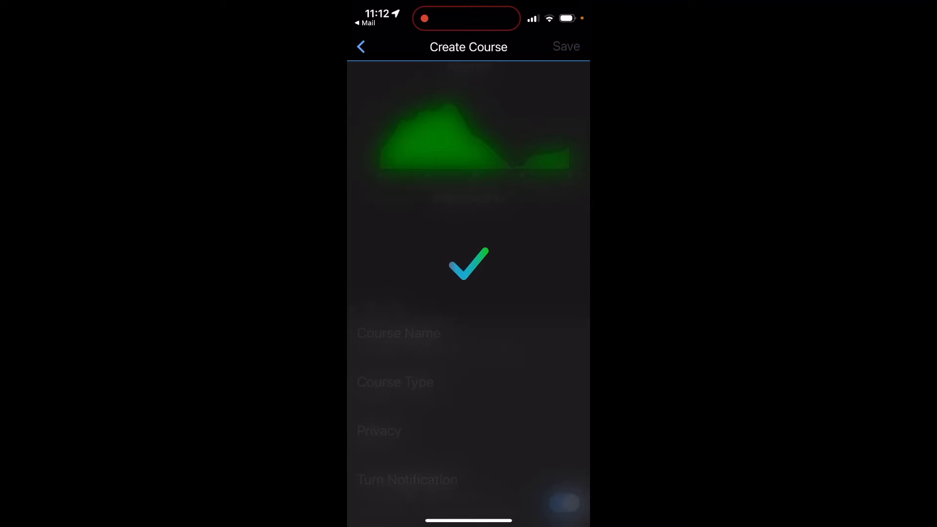
- Review the saved Morpeth Hiking course and choose Edit from its actions menu
left_click(565, 46)
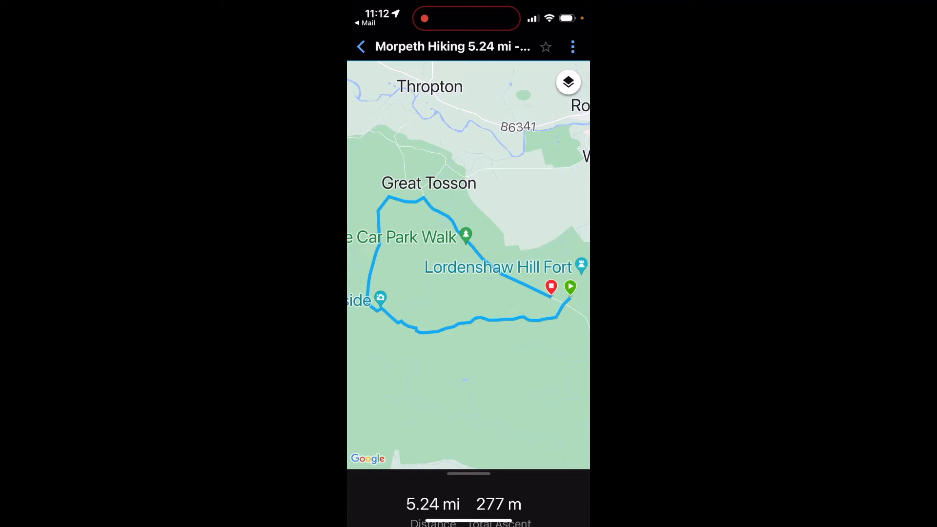
scroll("up", 3)
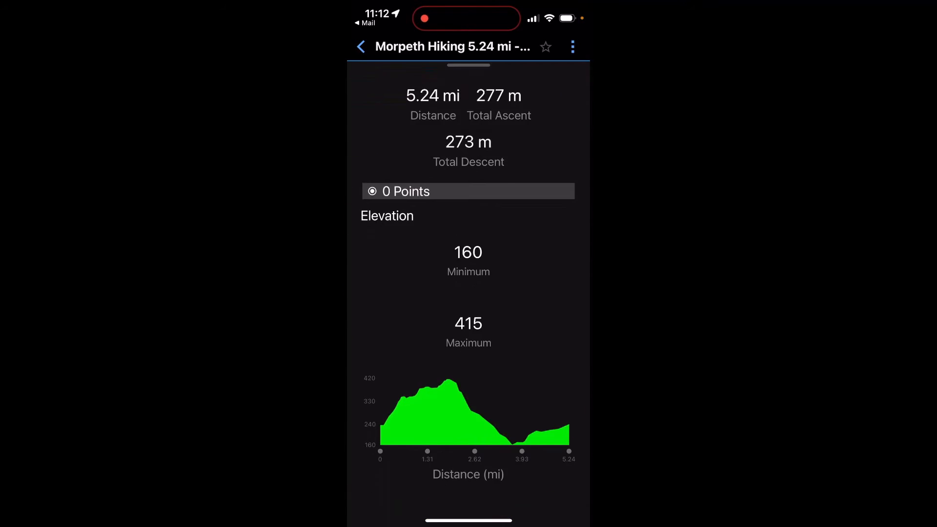
scroll("down", 3)
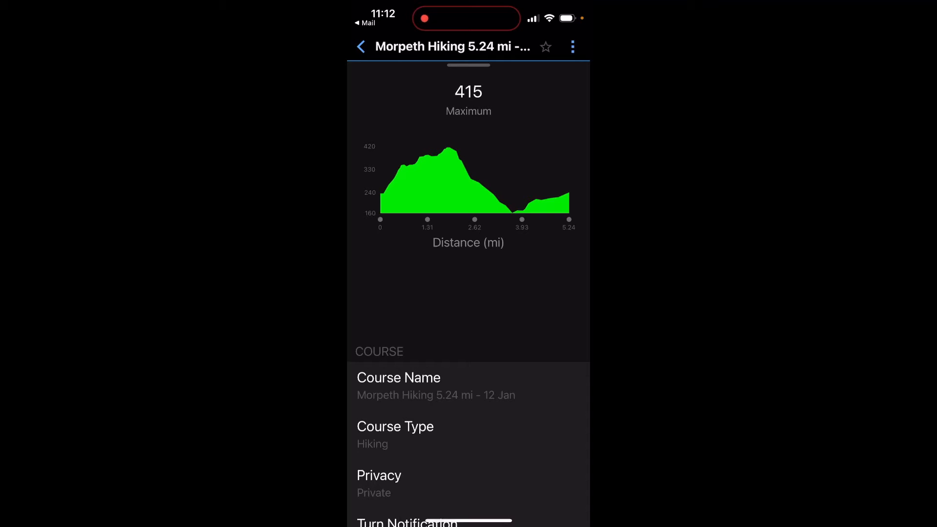
left_click(571, 47)
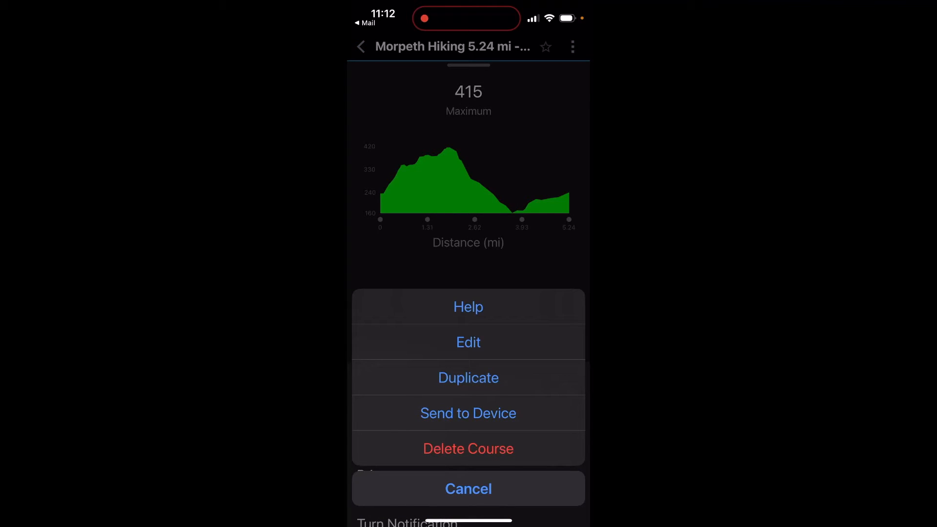
left_click(468, 342)
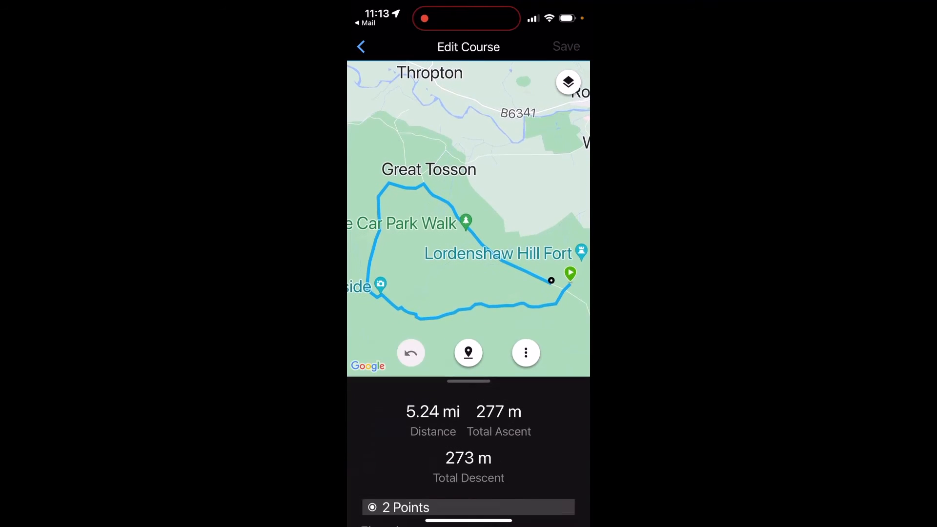
- Replace the course name with 'Simonside hills' and save it
scroll("up", 3)
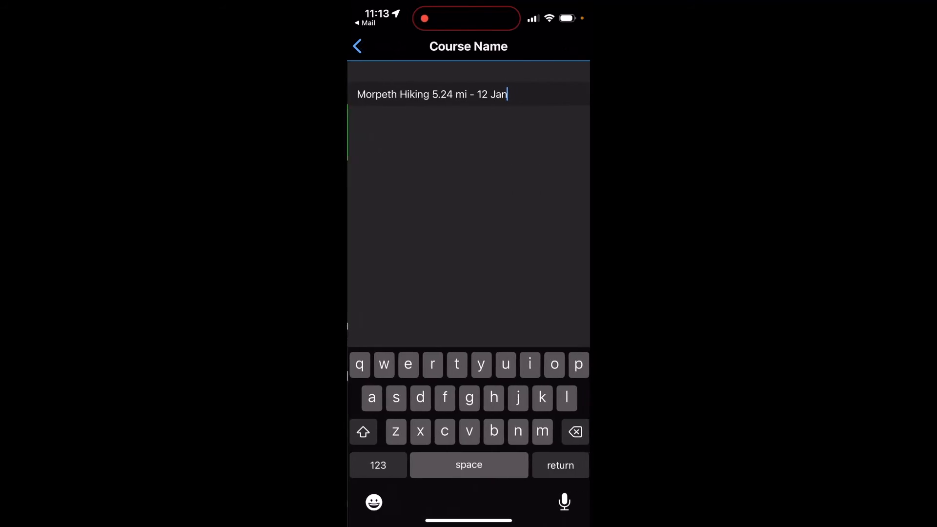
left_click(574, 431)
type("Simonside hill")
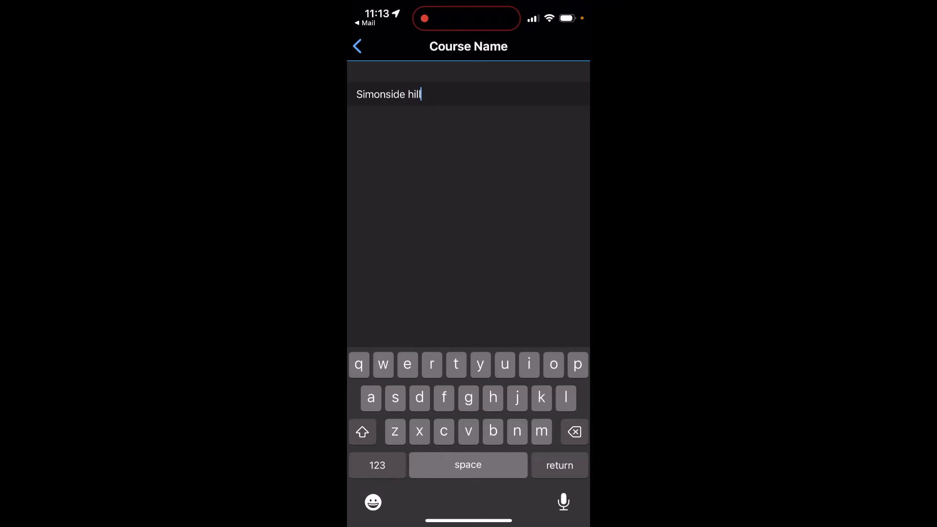
type("s")
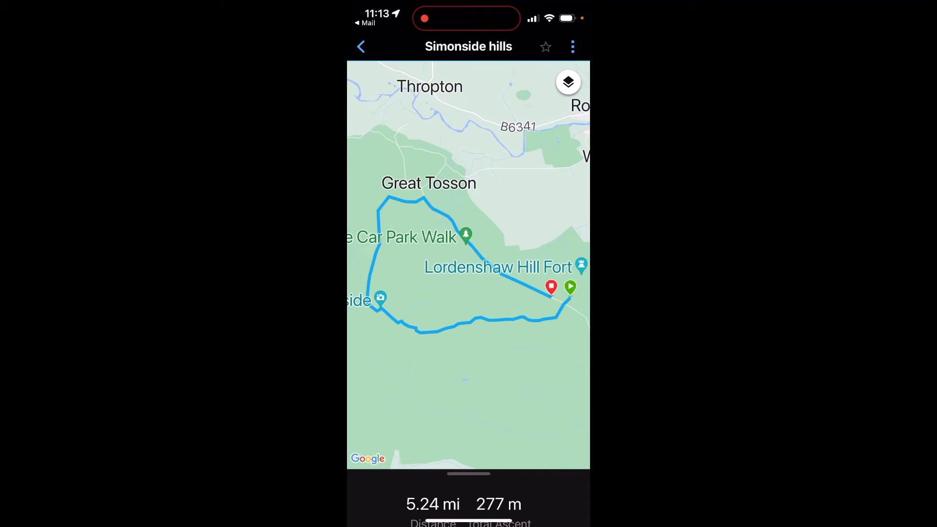
- Send 'Simonside hills' to the EPIX watch and go back to My Courses
left_click(572, 46)
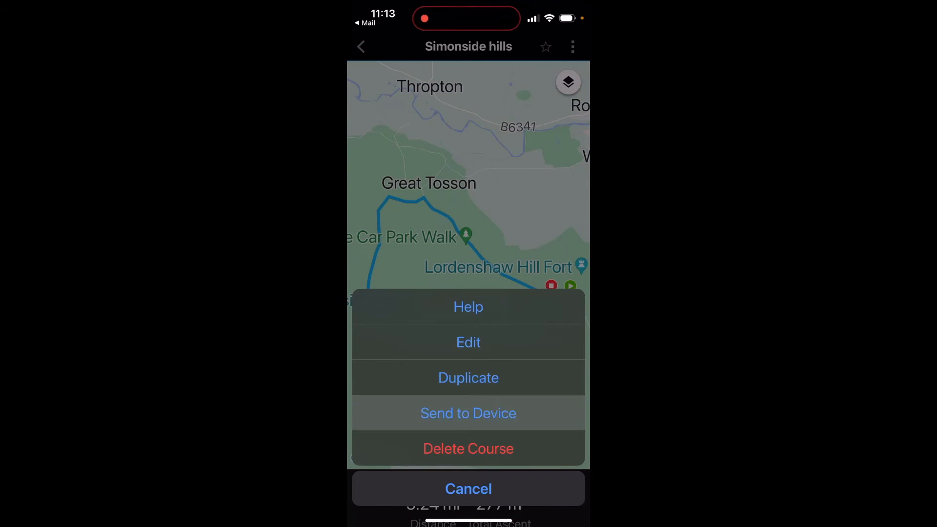
left_click(468, 413)
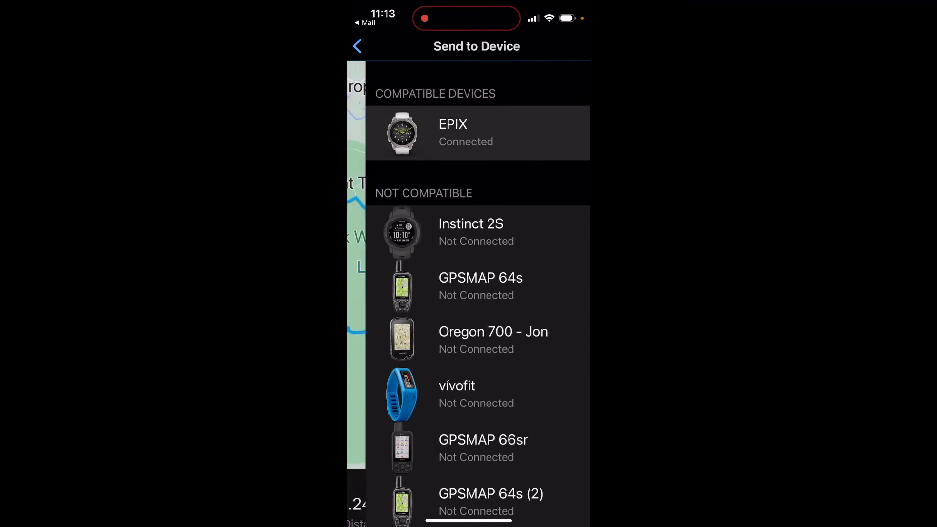
left_click(478, 133)
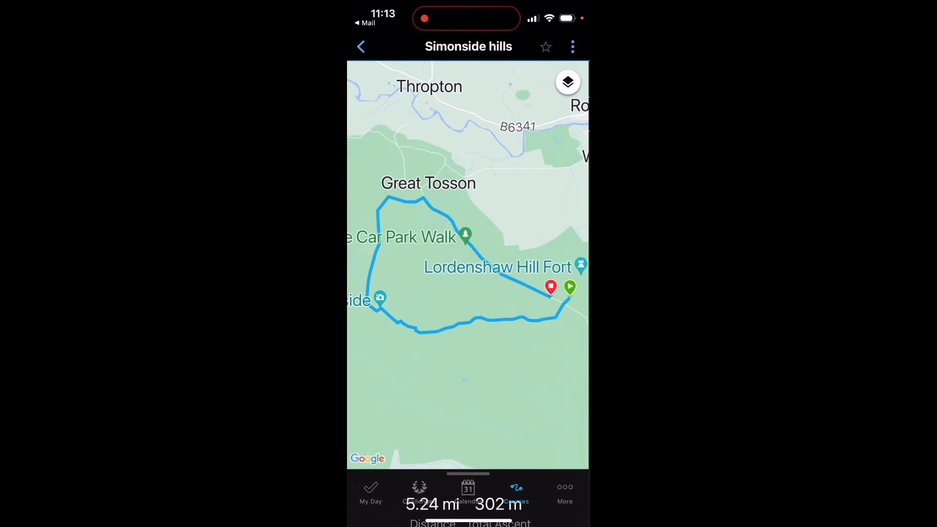
left_click(361, 47)
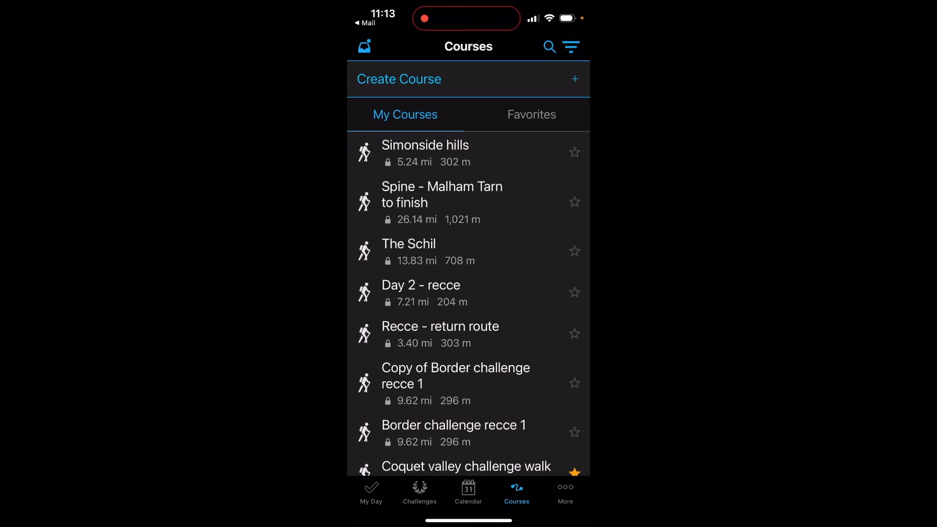
- Switch between My Day and Courses, then land on the More menu of features
left_click(371, 490)
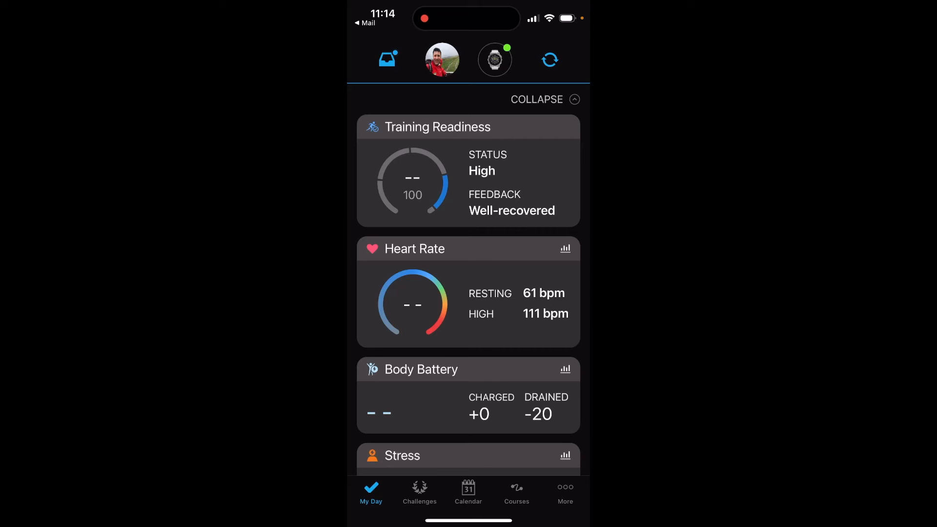
left_click(516, 490)
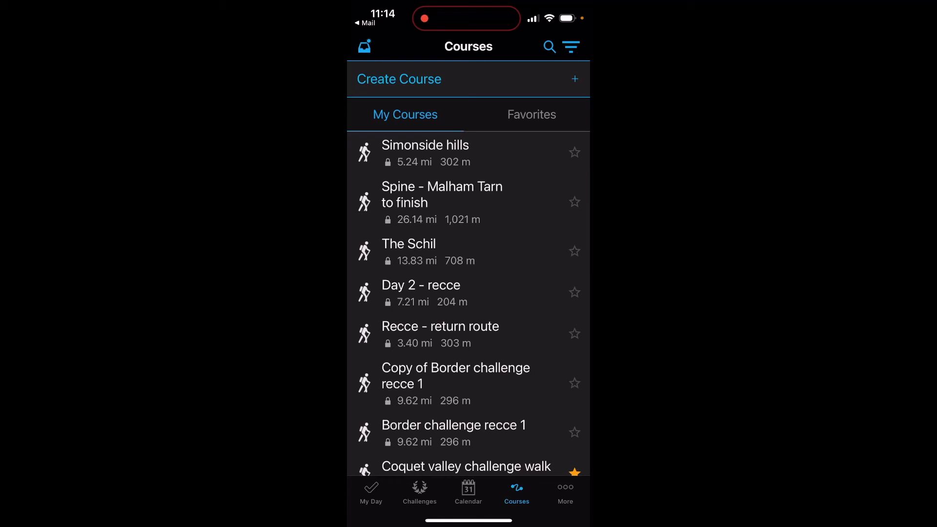
left_click(371, 490)
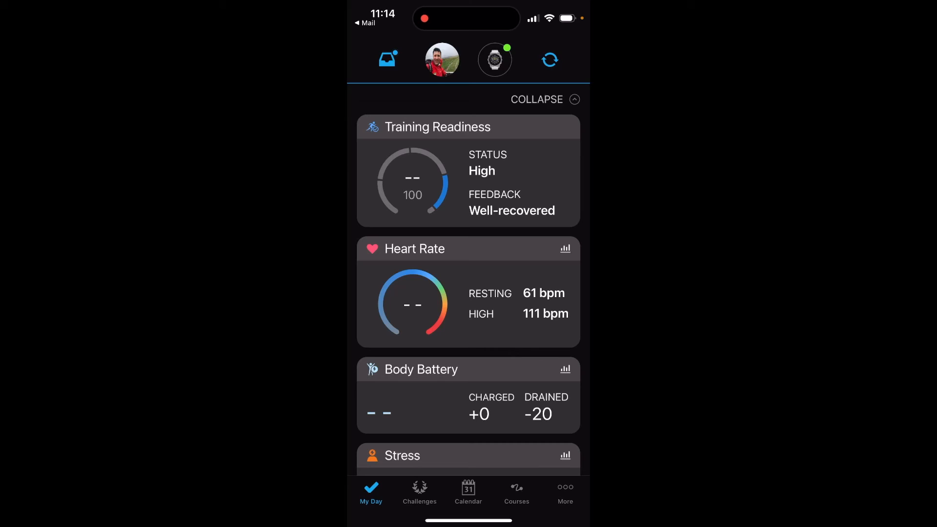
left_click(564, 490)
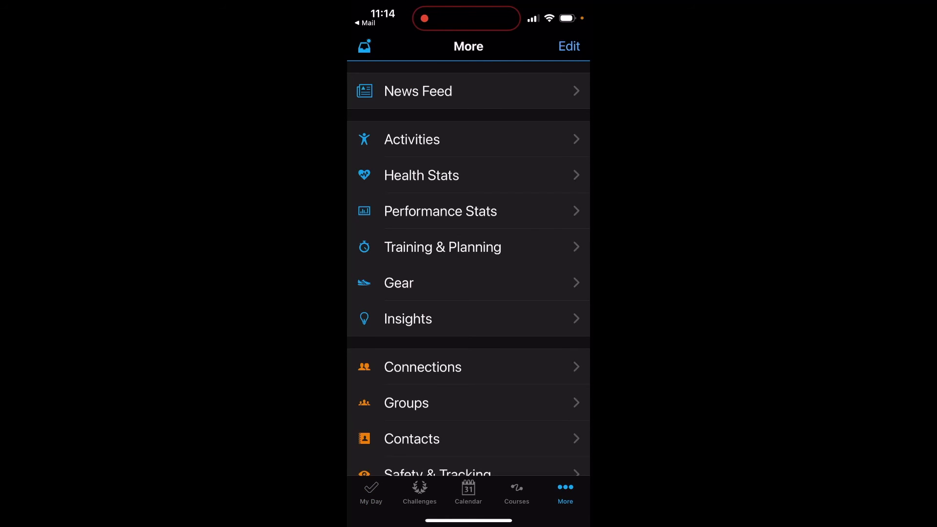
left_click(568, 46)
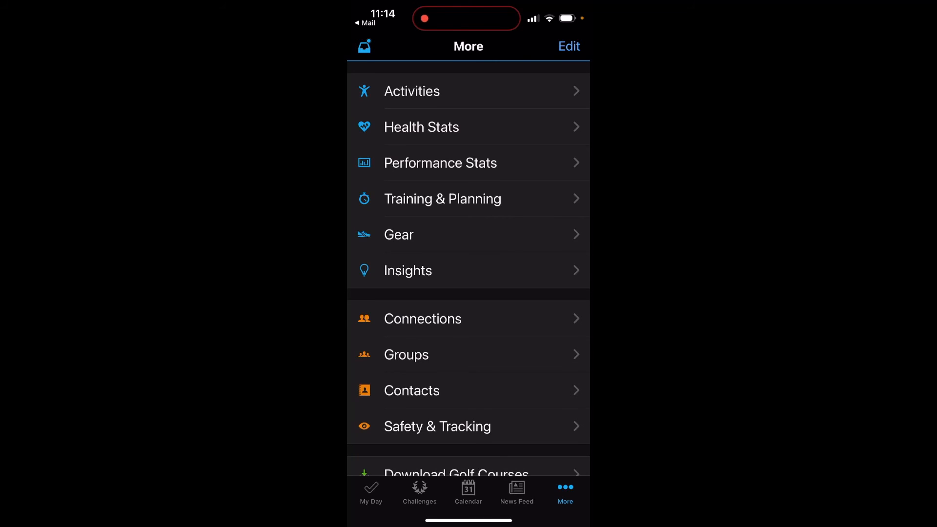
left_click(371, 490)
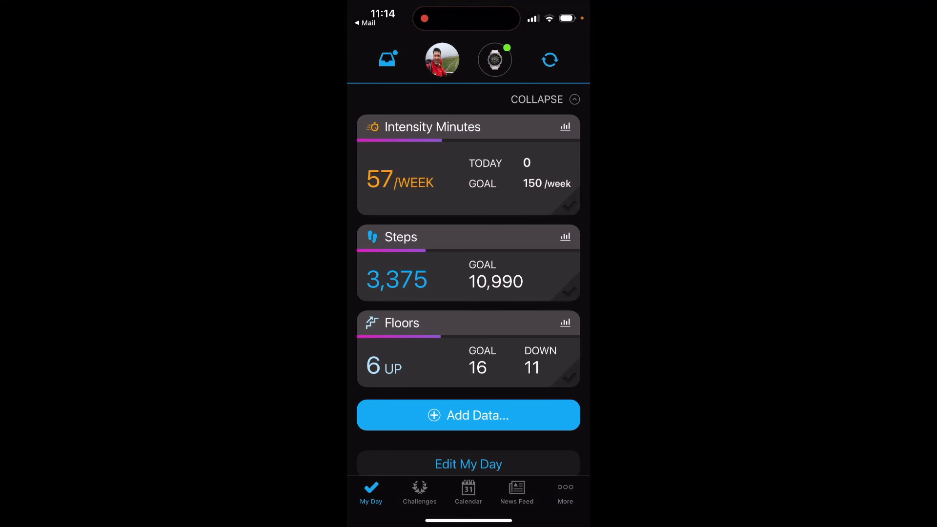
scroll("up", 3)
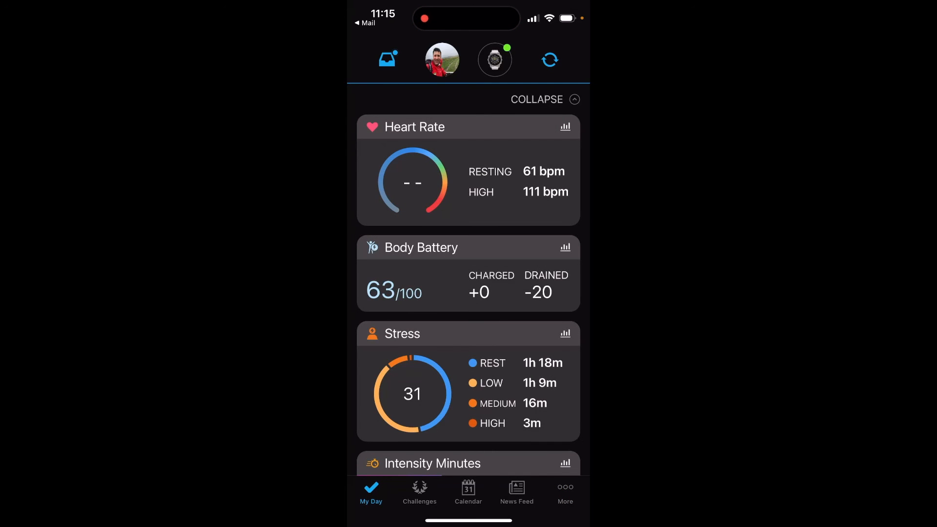
left_click(565, 490)
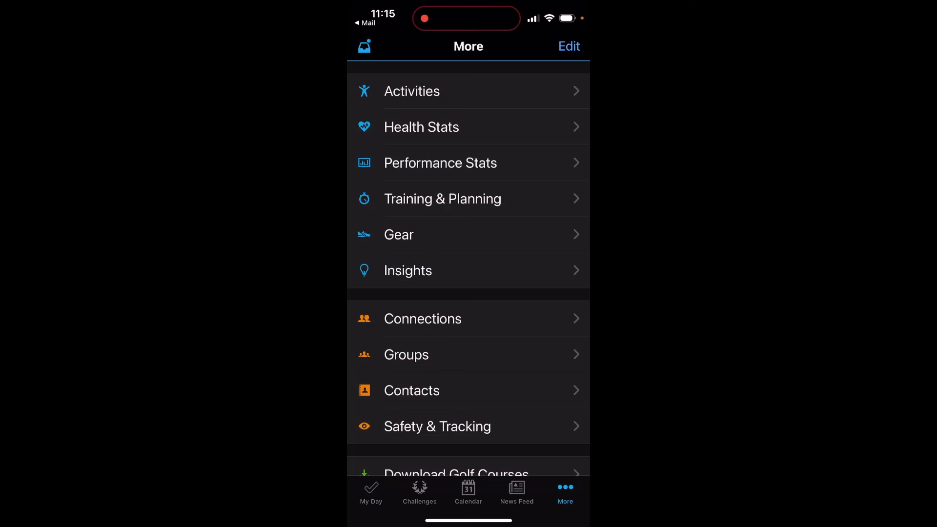
left_click(568, 46)
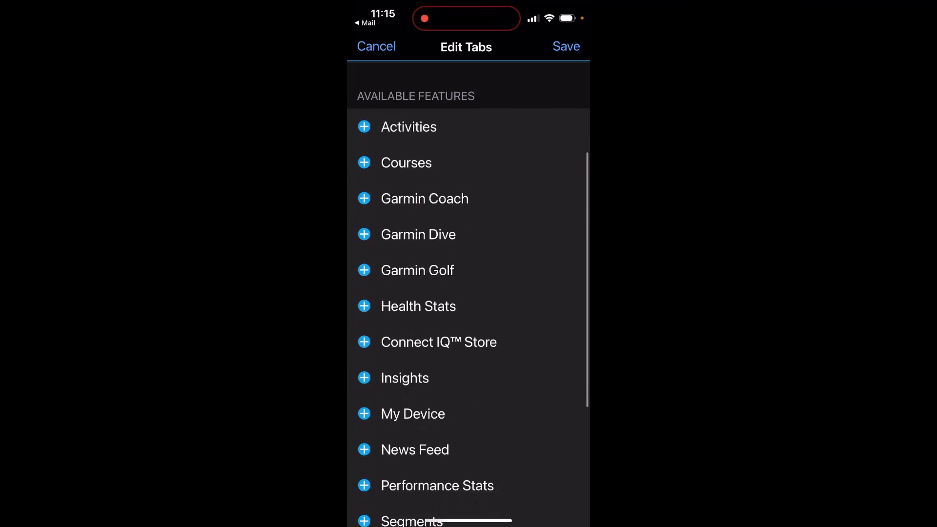
scroll("down", 3)
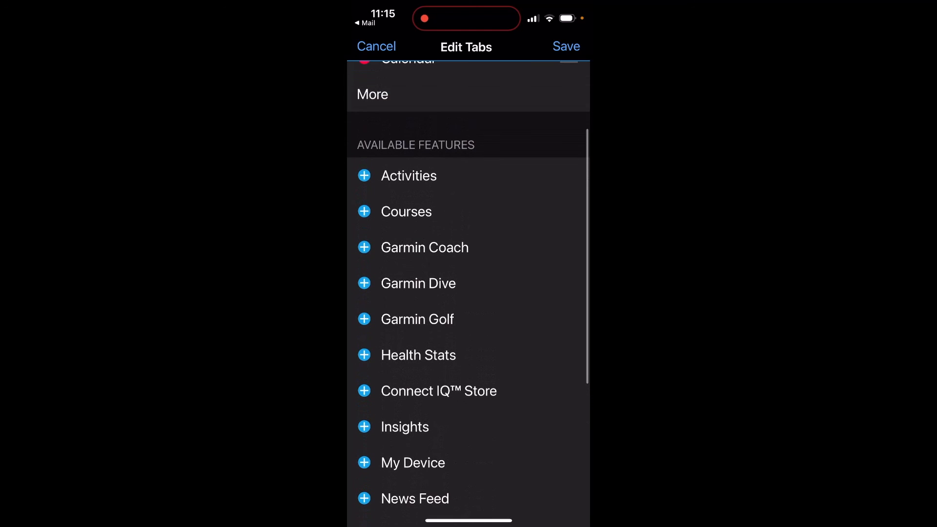
left_click(363, 212)
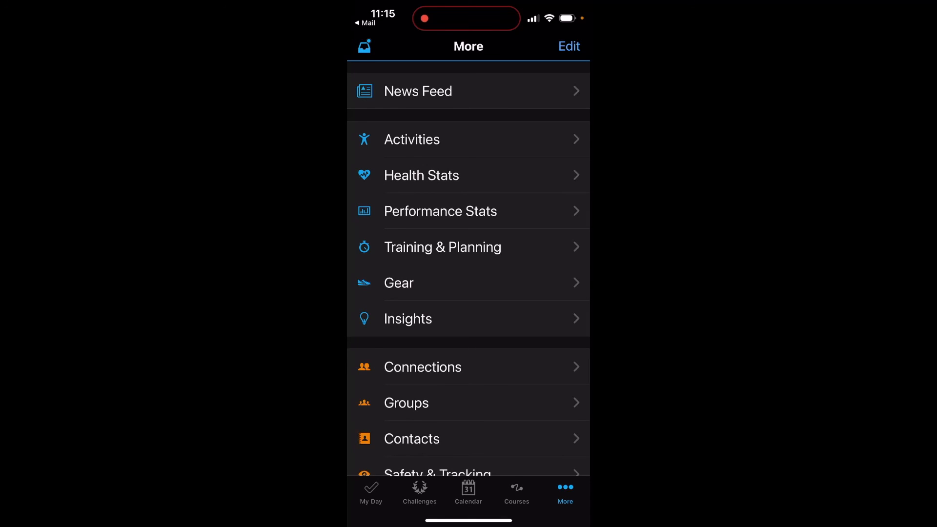
- From the Courses tab, view The Schil route map (13.83 mi, 708 m ascent), dismissing its options
left_click(516, 490)
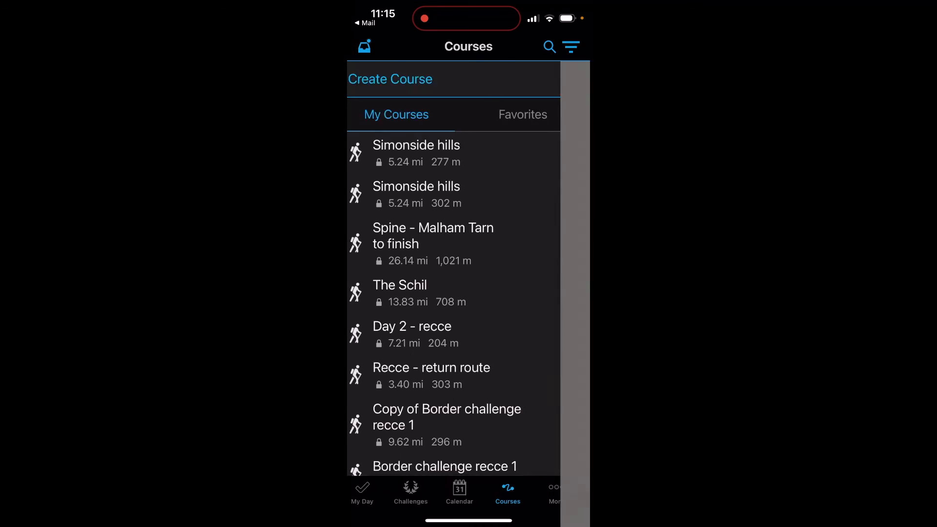
left_click(400, 285)
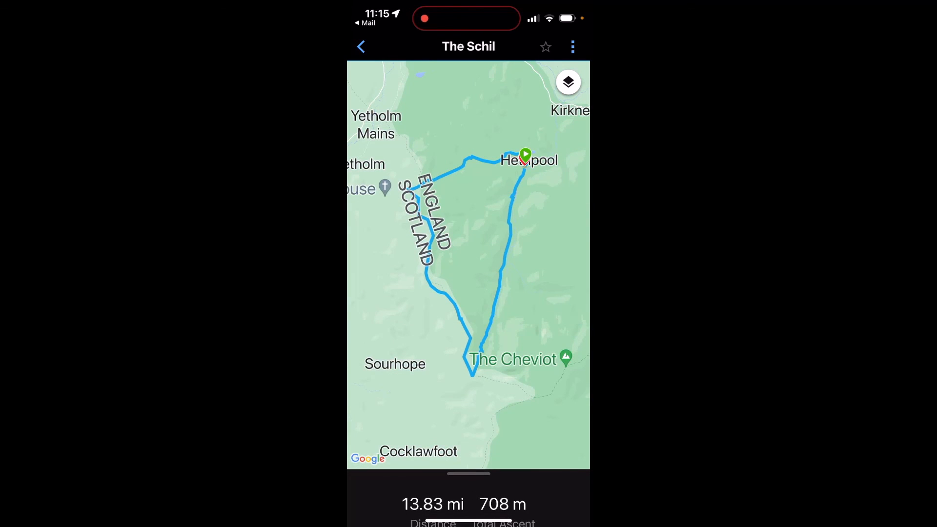
left_click(572, 47)
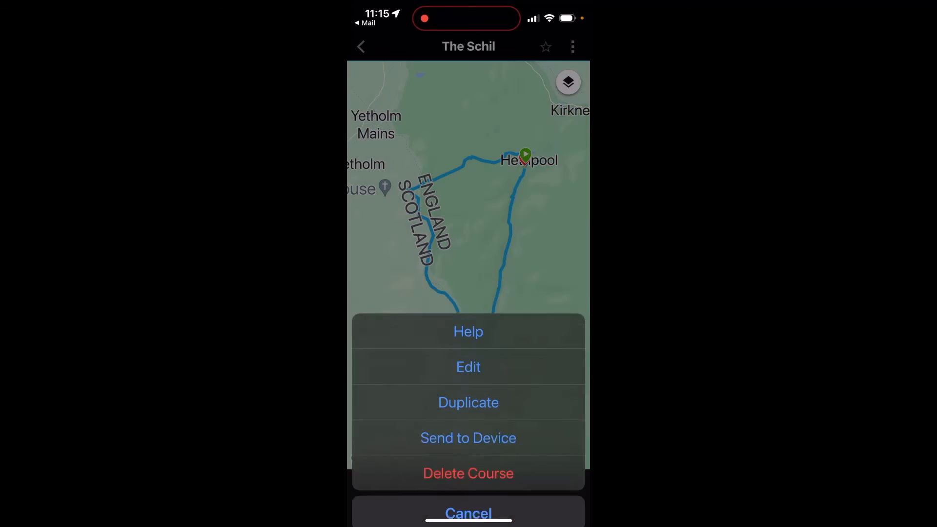
left_click(468, 513)
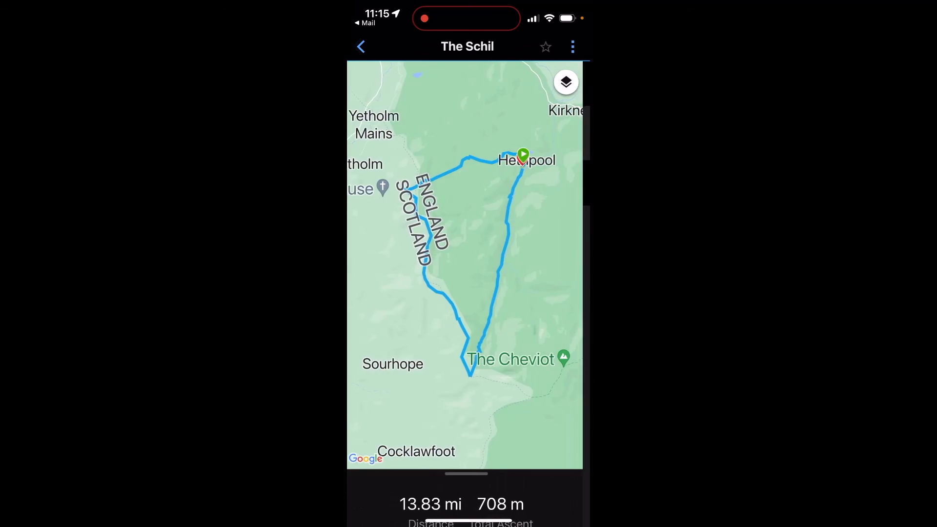